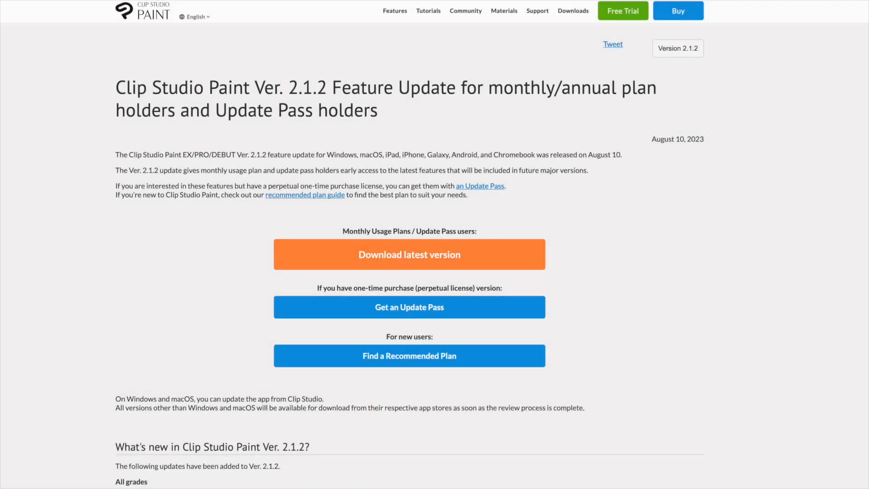
Enable the Quick Access palette from the Window menu
scroll(down, 3)
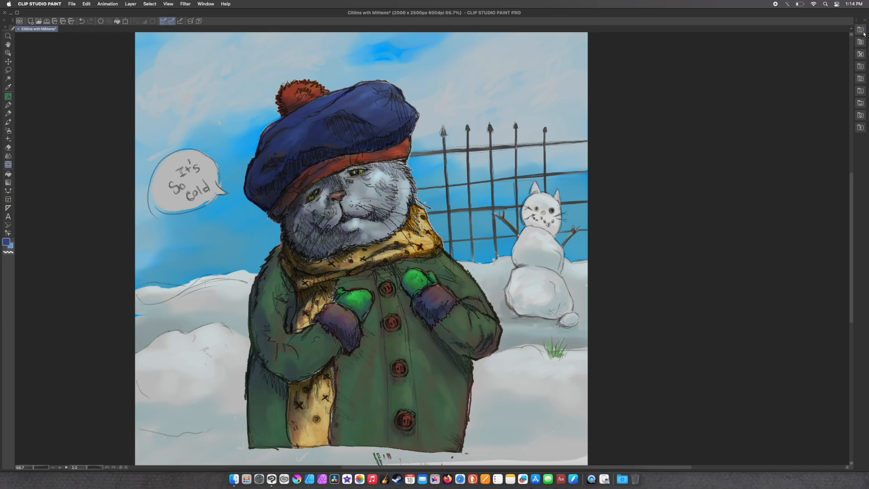
click(228, 3)
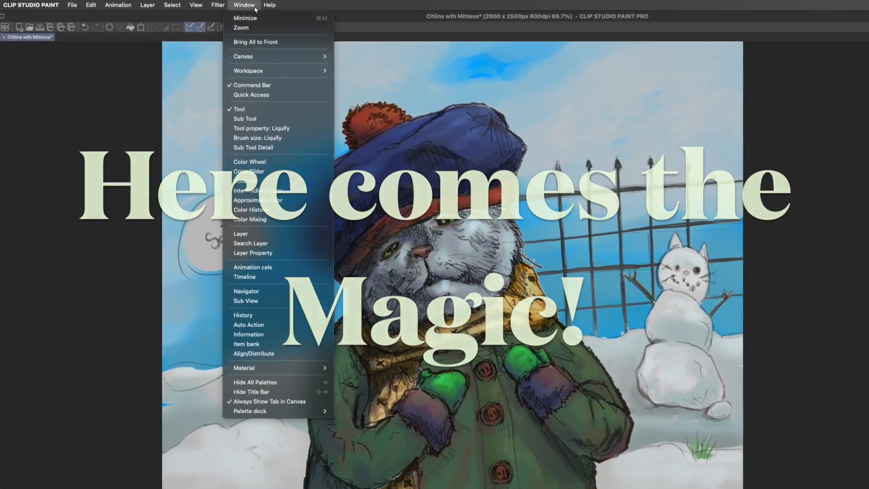
mouse_move(279, 108)
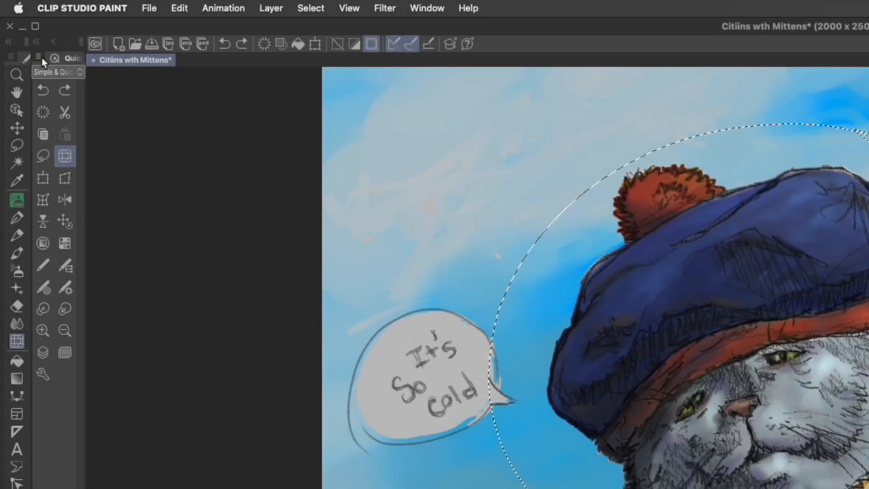
Add pop-up palette entries such as Tool via Quick Access Settings and close the dialog
click(39, 58)
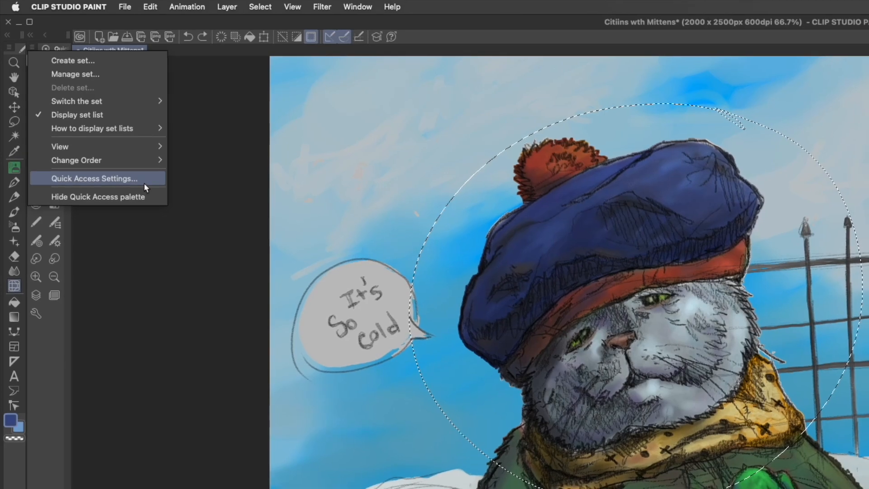
click(95, 178)
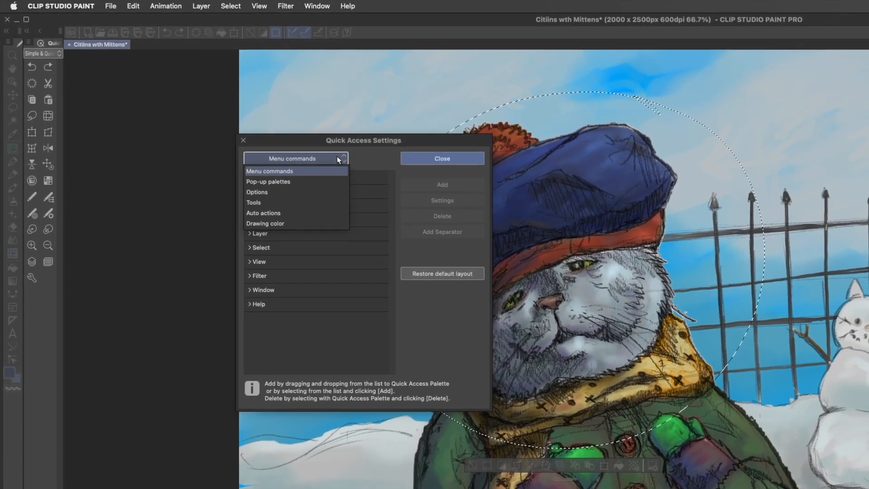
click(268, 181)
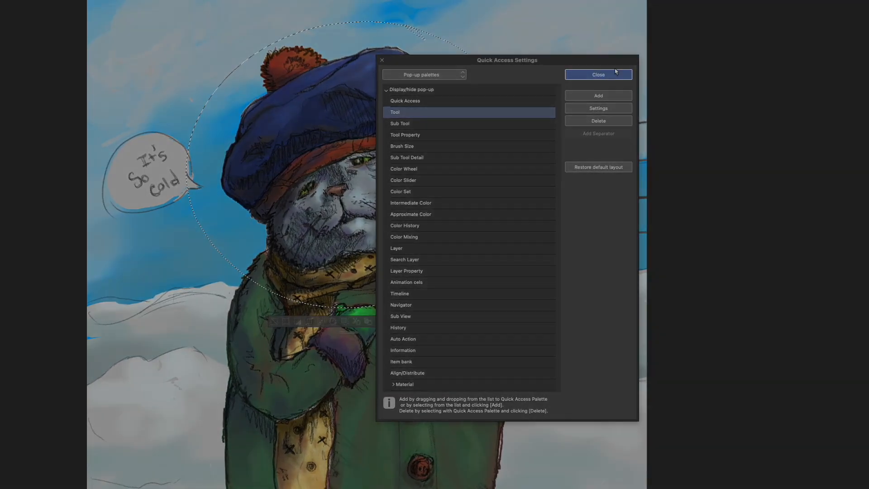
click(597, 74)
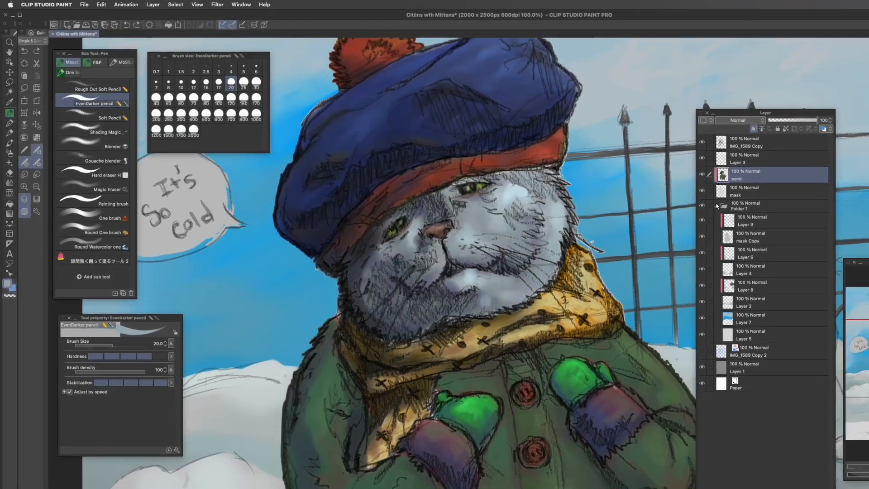
click(97, 127)
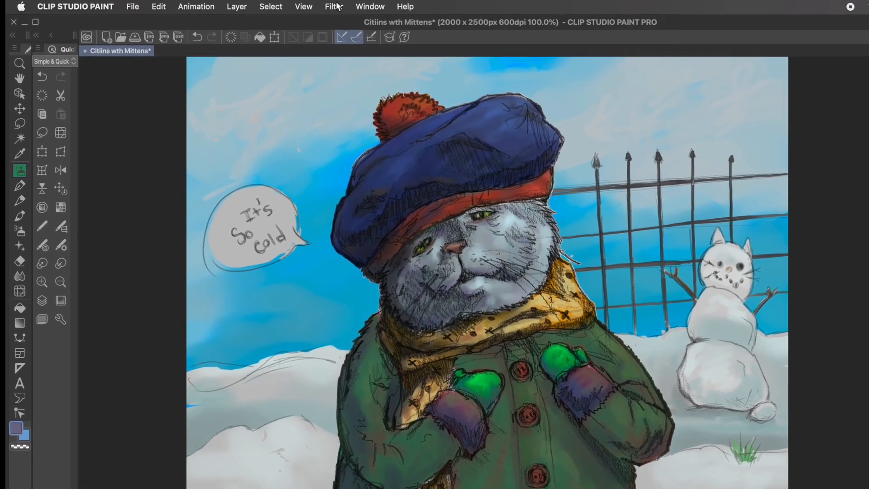
Register the current layout as a workspace named Workspace 2
click(370, 6)
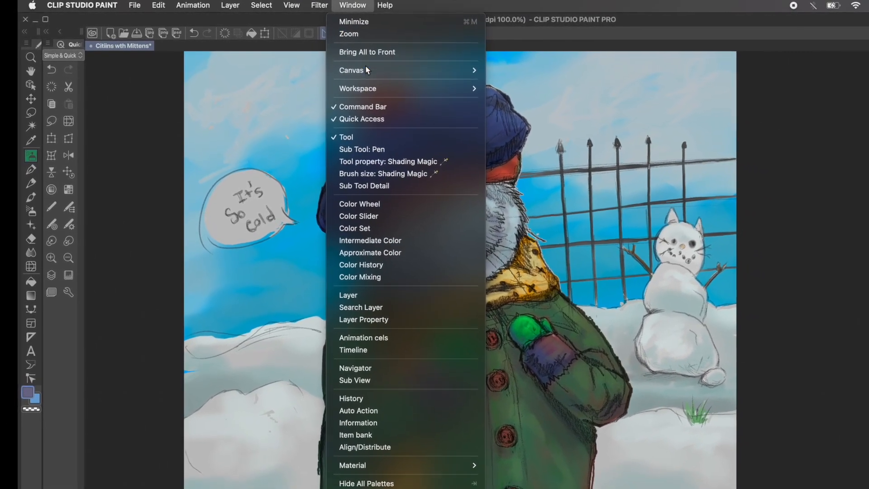
click(357, 87)
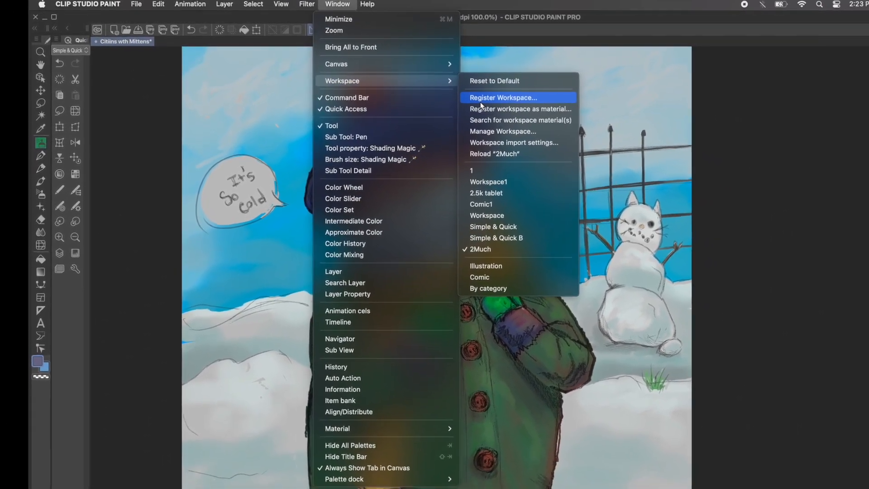
click(501, 98)
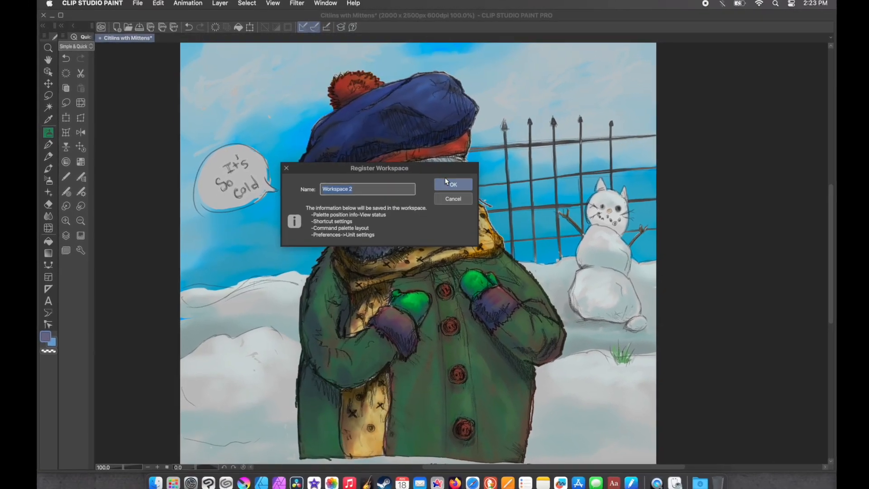
click(326, 5)
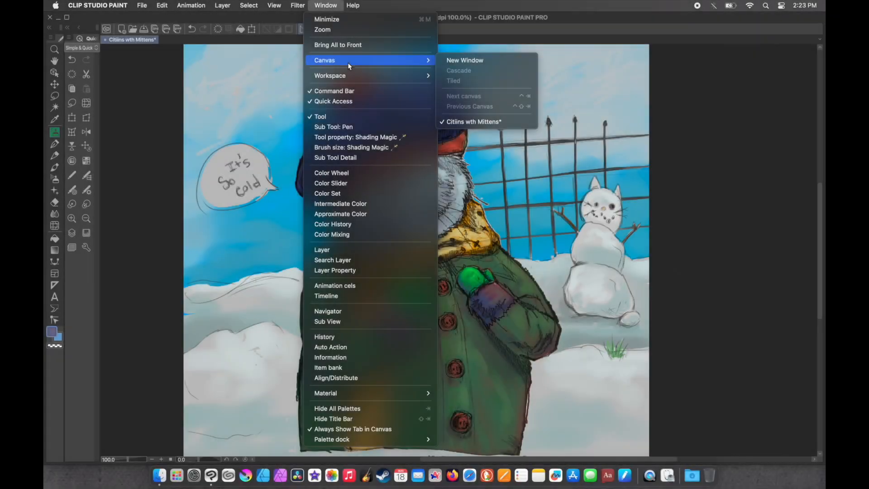
mouse_move(329, 75)
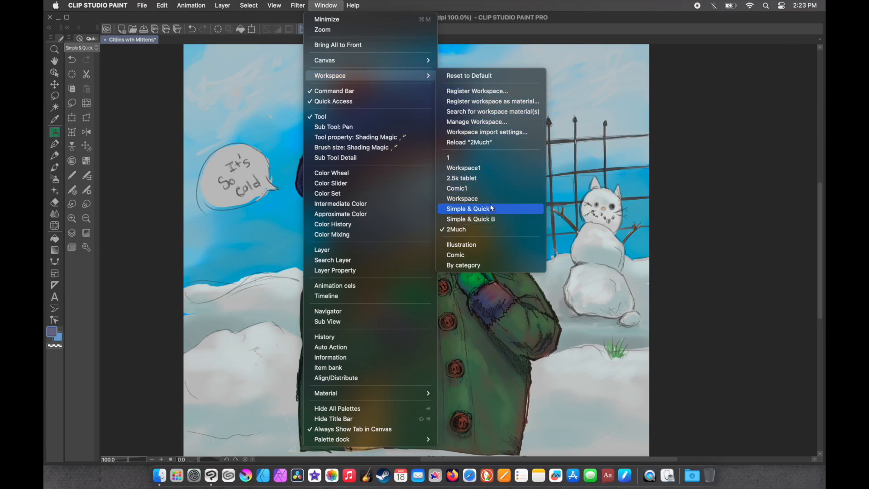
mouse_move(492, 219)
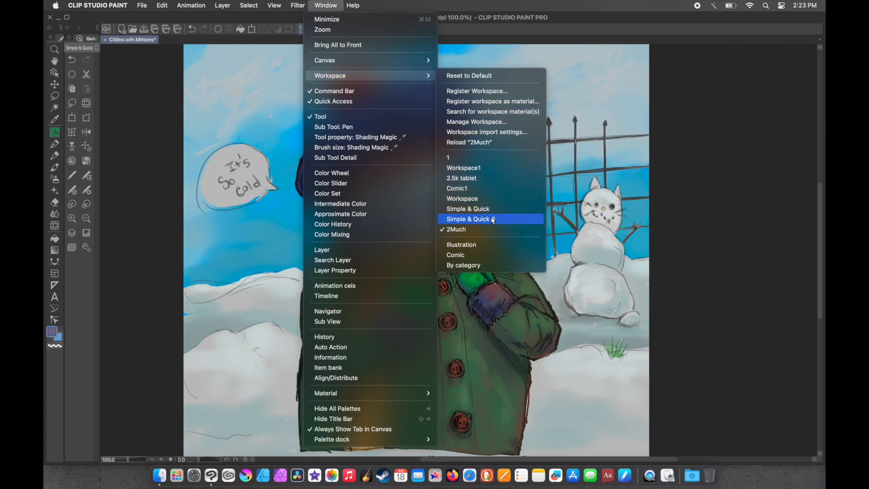
mouse_move(468, 208)
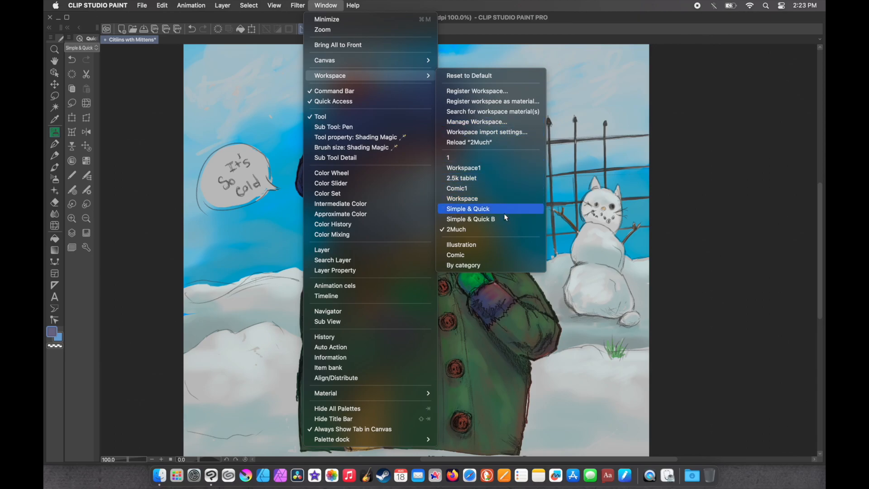
Load the Simple & Quick workspace, confirming its import settings
click(467, 208)
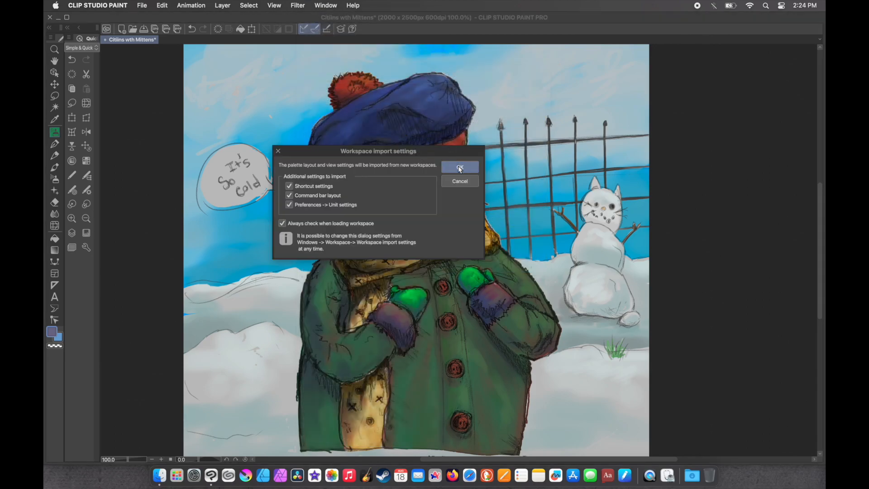
click(460, 168)
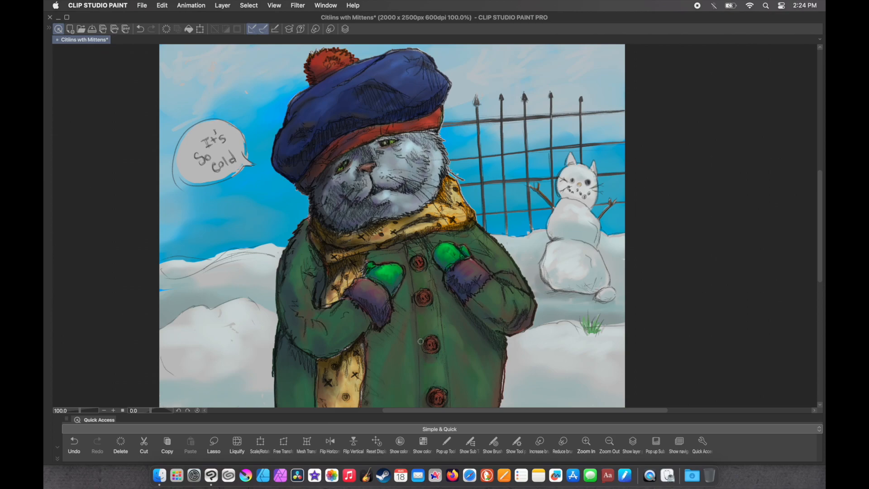
mouse_move(321, 5)
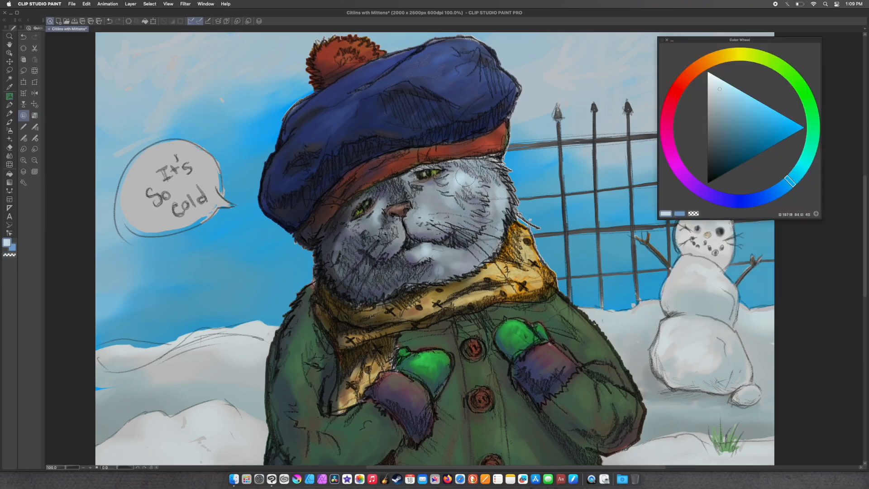
Paint using the pop-up palettes, picking a brush size and confirming a scale transform
click(667, 40)
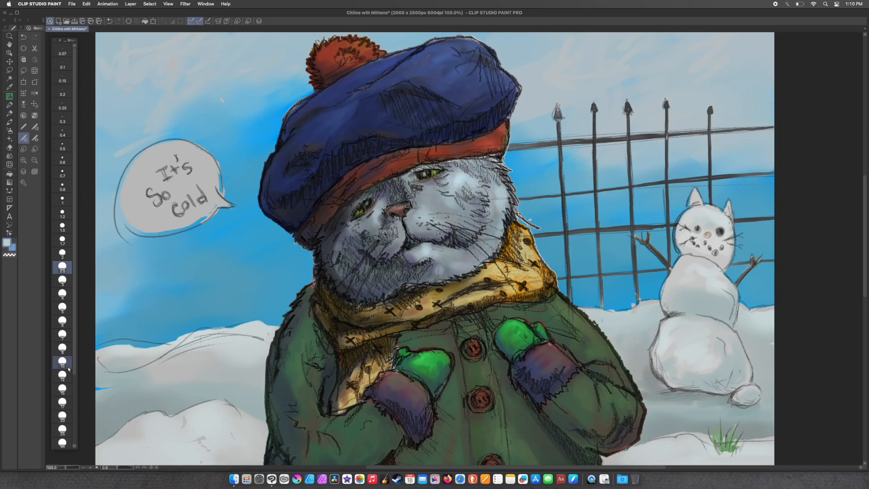
click(61, 226)
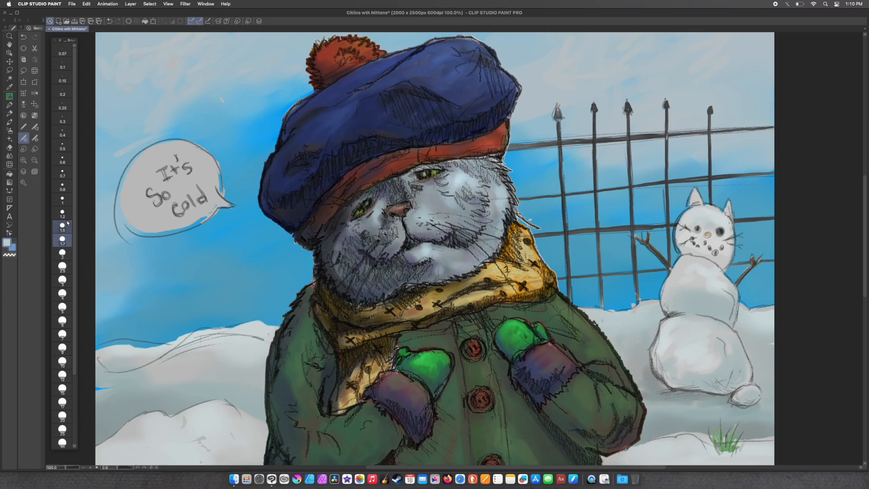
click(63, 200)
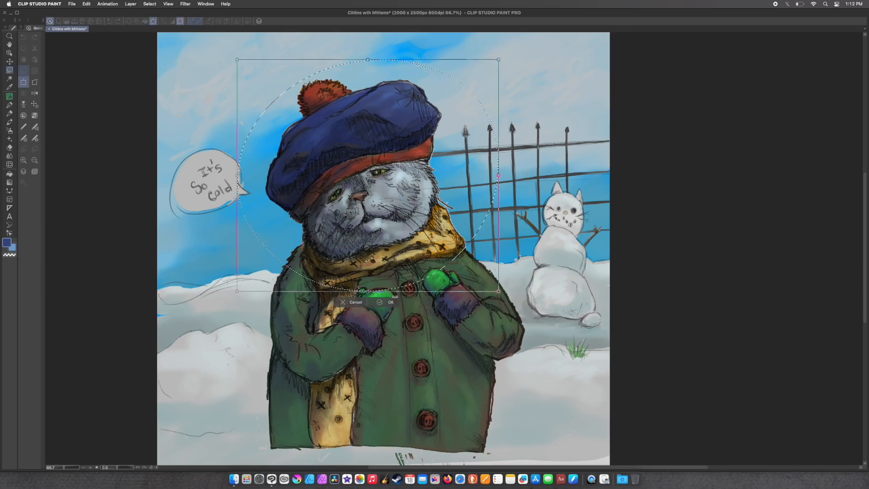
click(392, 303)
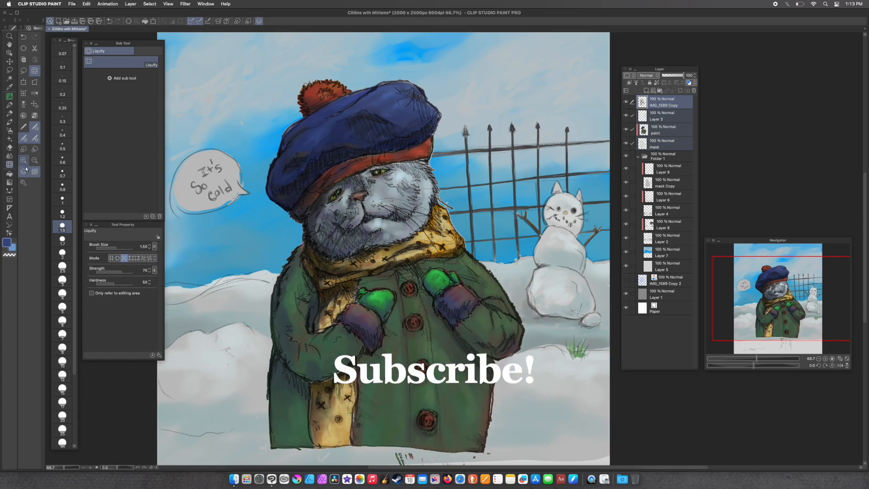
Load a palette-heavy workspace from Window > Workspace and dismiss the info pop-up
click(206, 4)
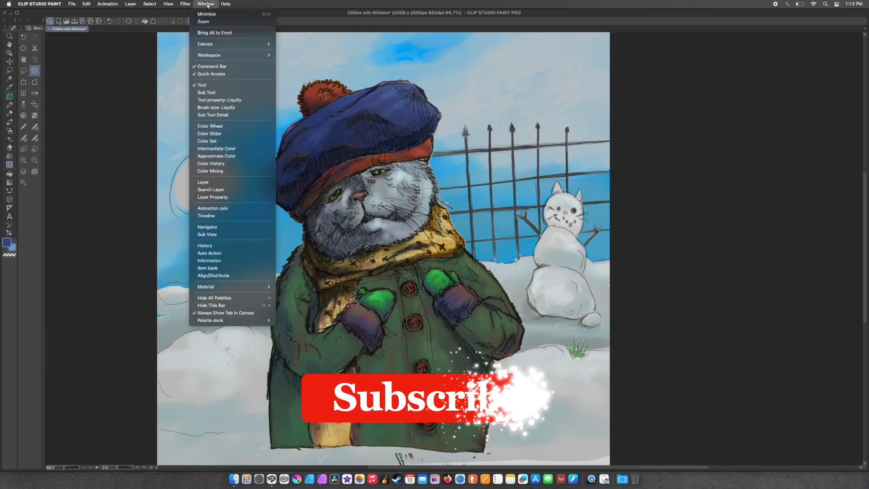
click(214, 298)
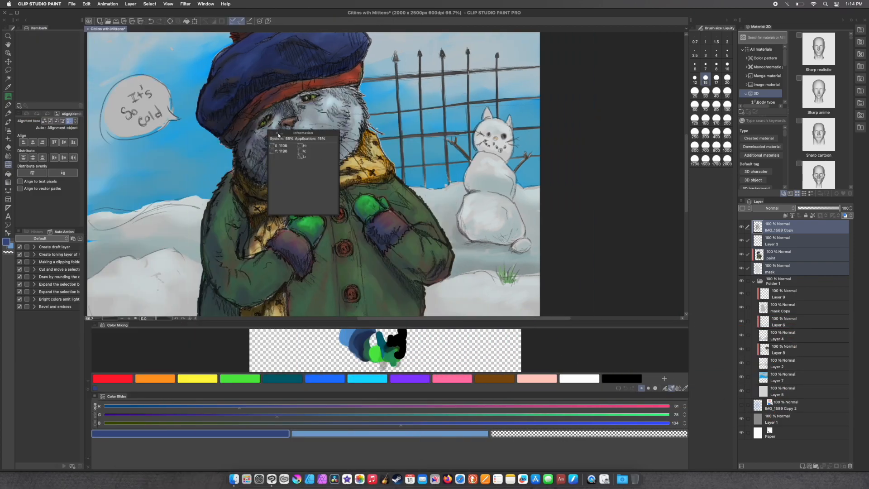
click(275, 133)
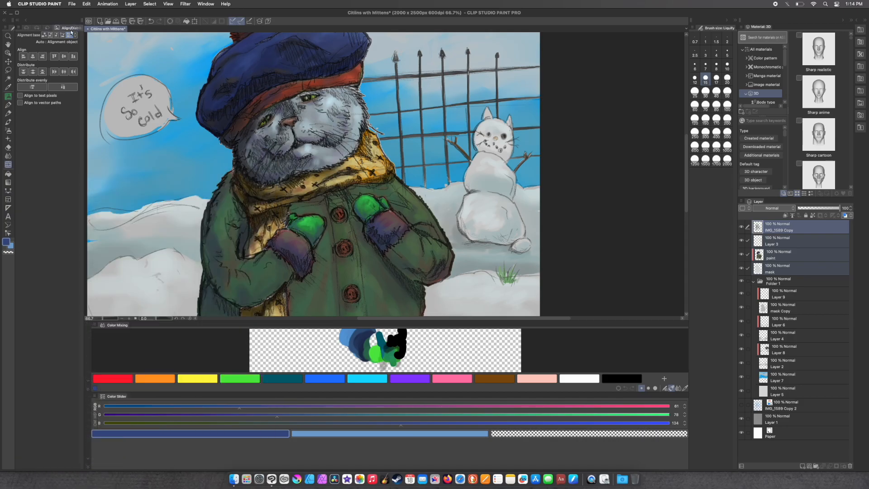